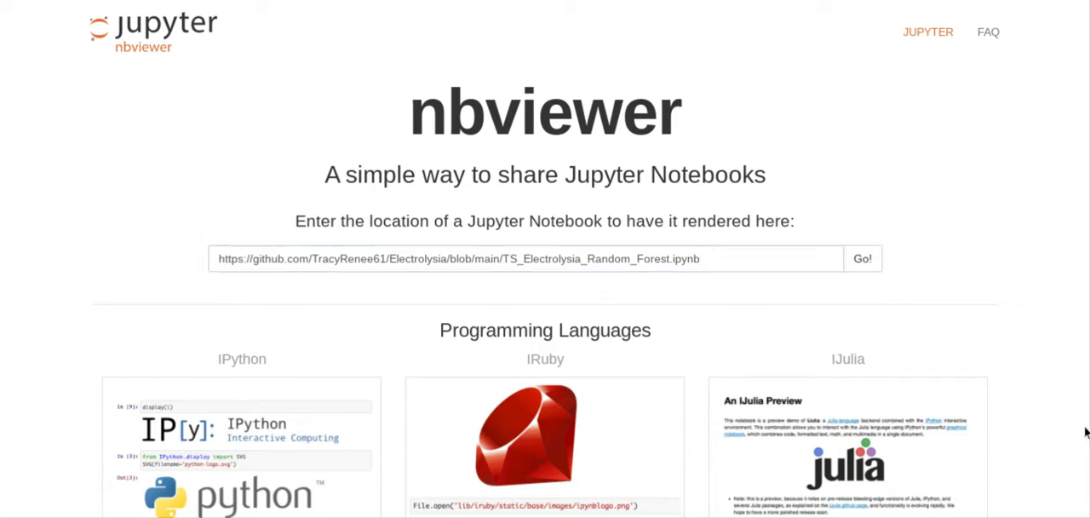
# Enter the GitHub link for the TS_Electrolysia_Random_Forest notebook in the nbviewer URL field.
pyautogui.click(528, 259)
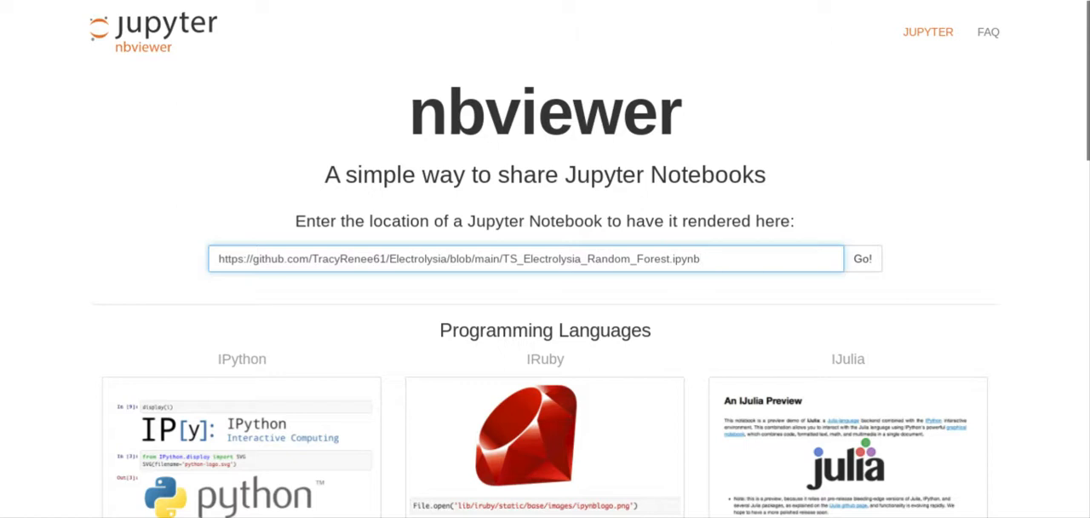
pyautogui.moveTo(312, 279)
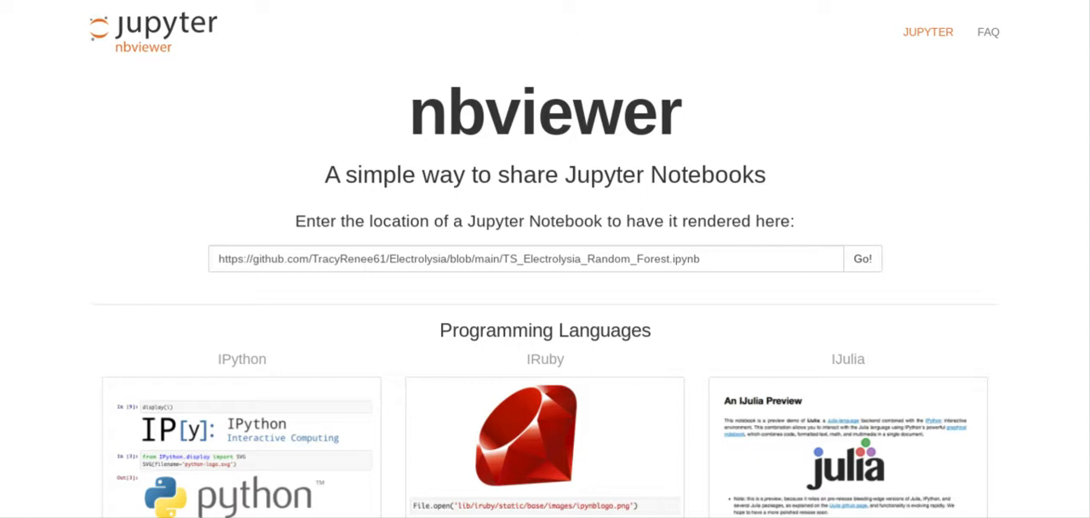
pyautogui.click(528, 259)
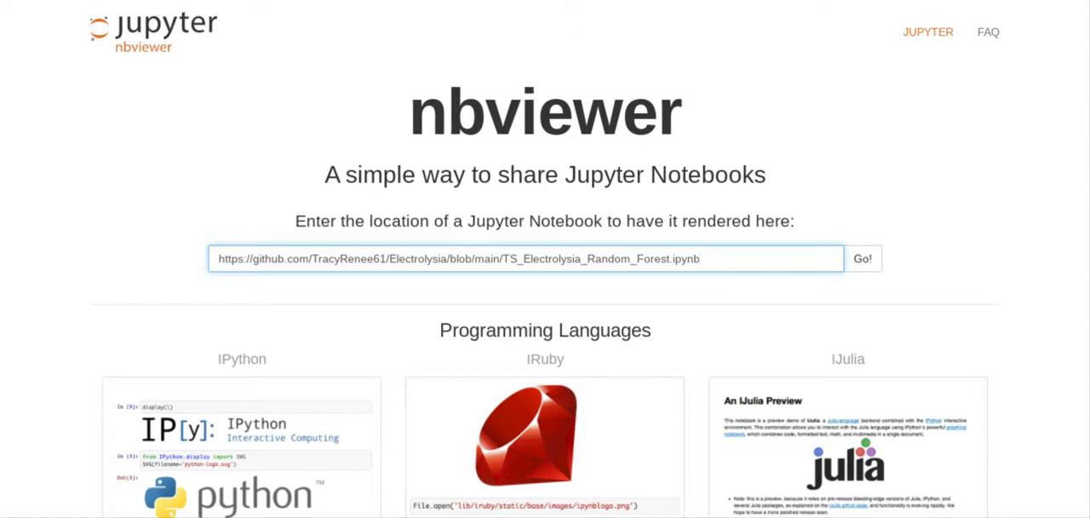
pyautogui.click(524, 259)
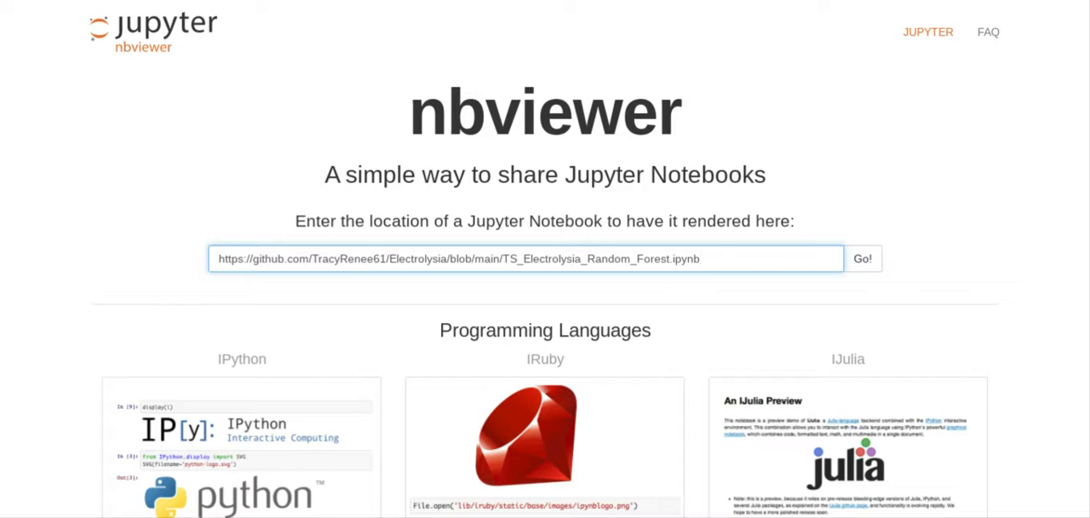
pyautogui.click(528, 259)
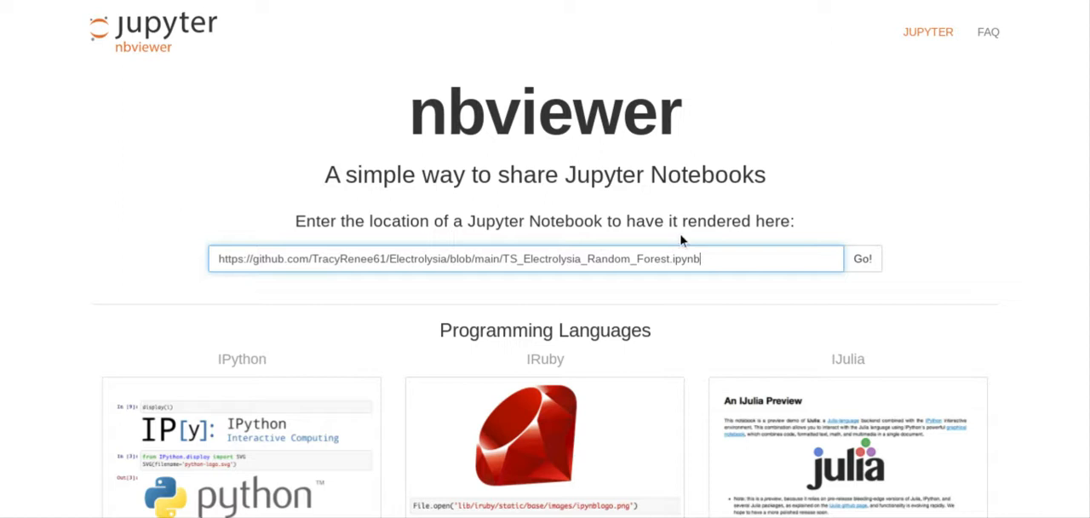
pyautogui.moveTo(756, 286)
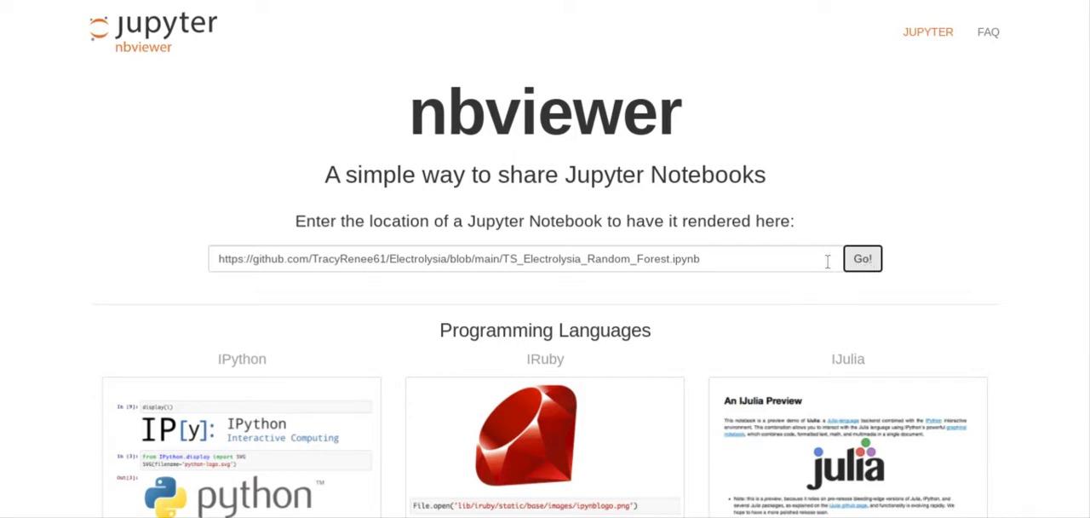
pyautogui.click(528, 259)
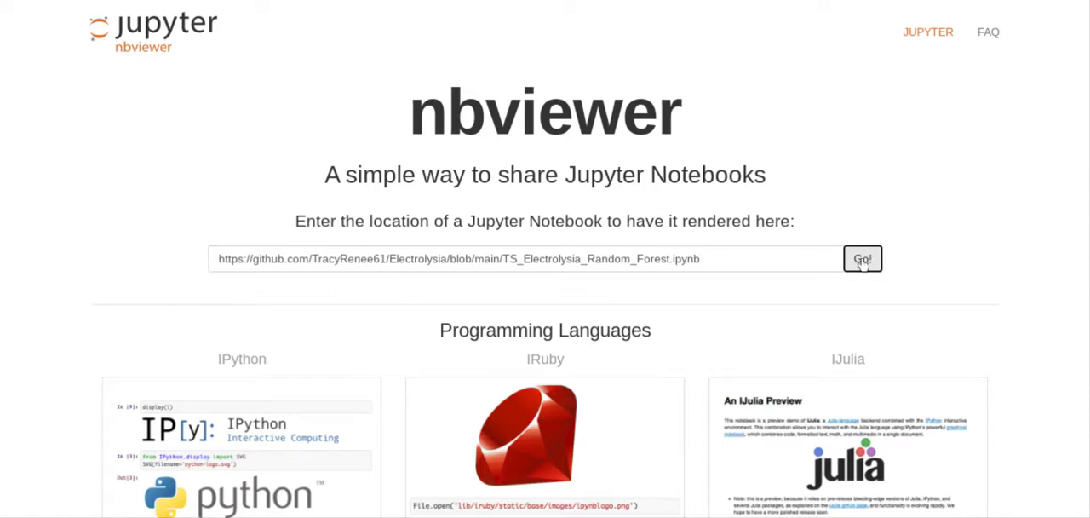
pyautogui.click(511, 259)
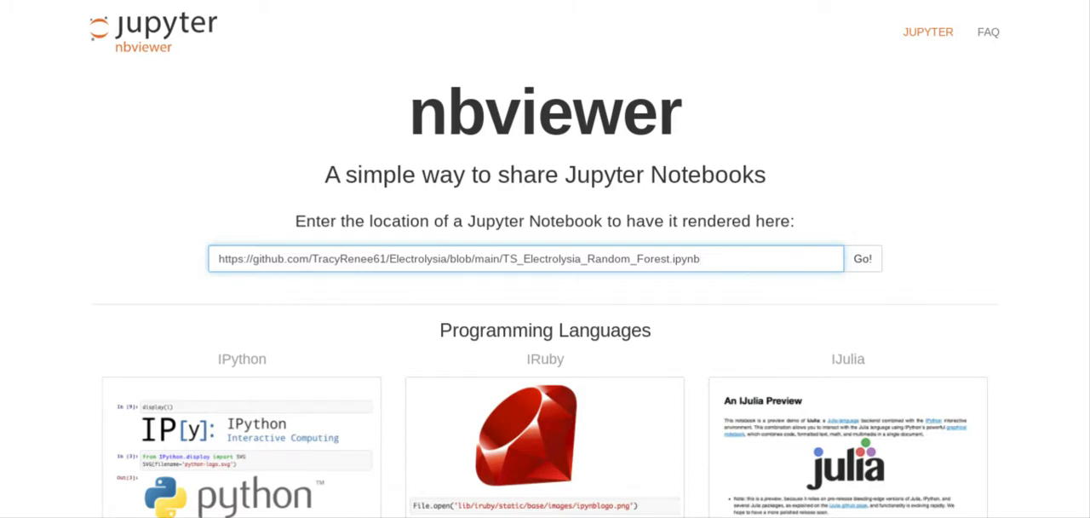
pyautogui.moveTo(896, 215)
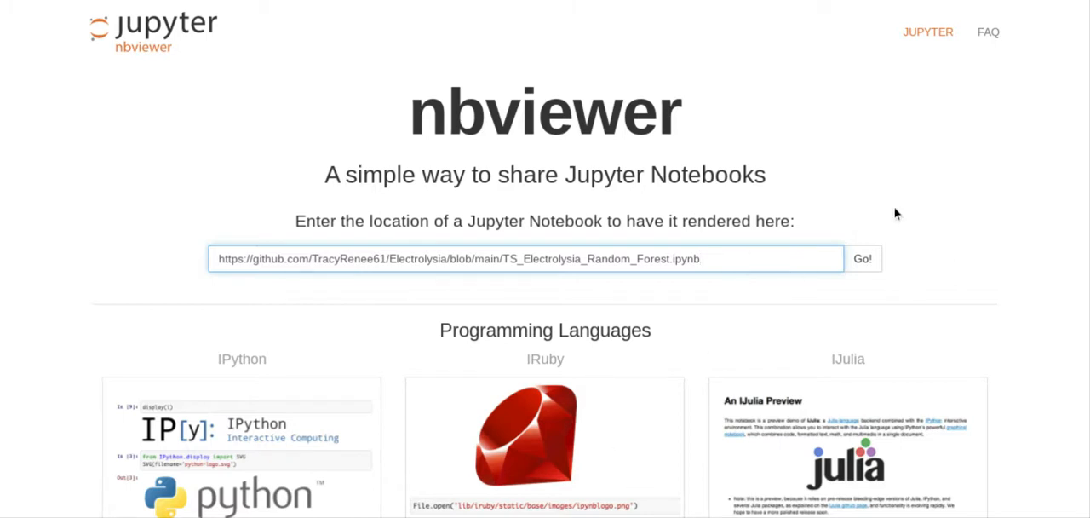
# Render the notebook with Go and view its problem statement and library imports.
pyautogui.click(862, 259)
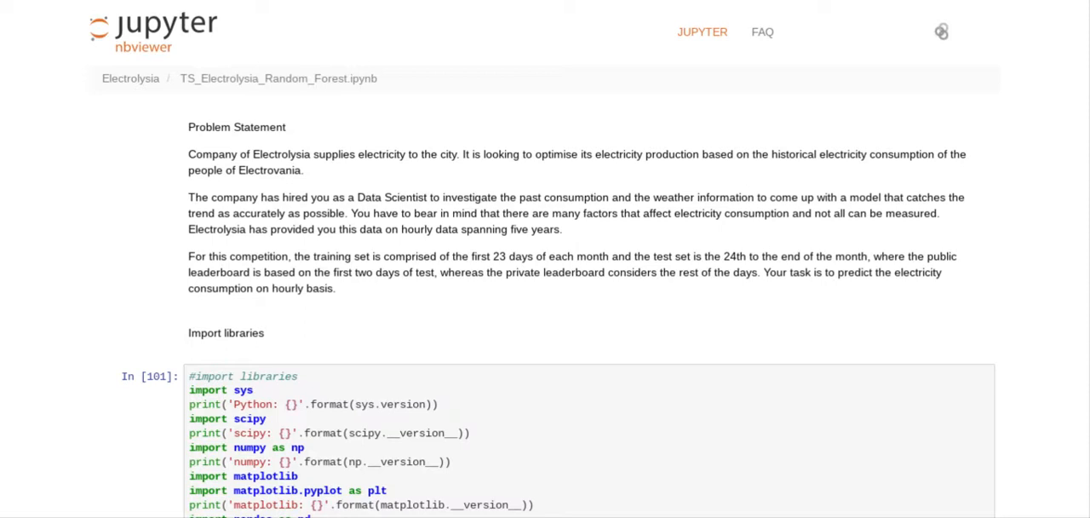
pyautogui.scroll(-3)
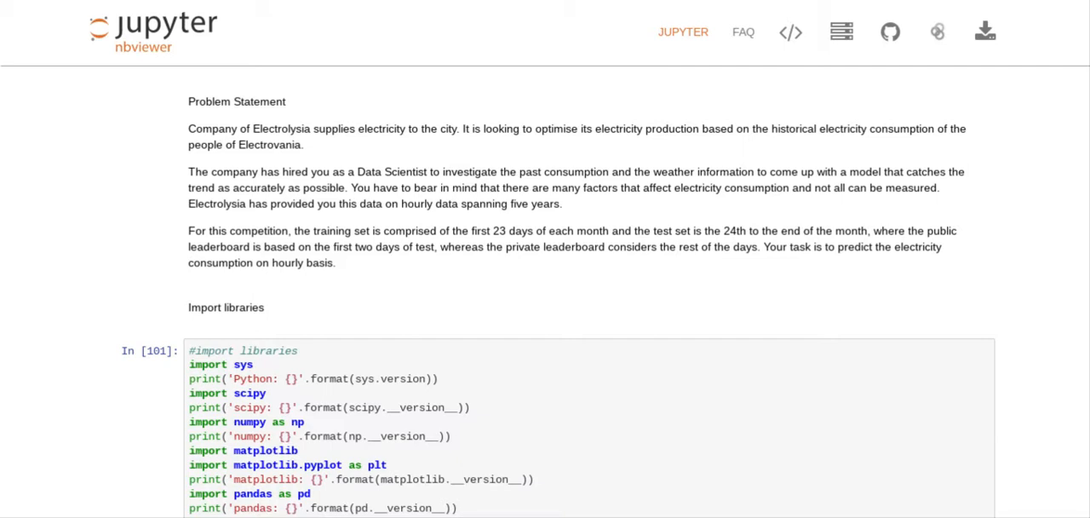
# Scroll past the imports to the train, test and sample previews and the isnull() checks.
pyautogui.scroll(-3)
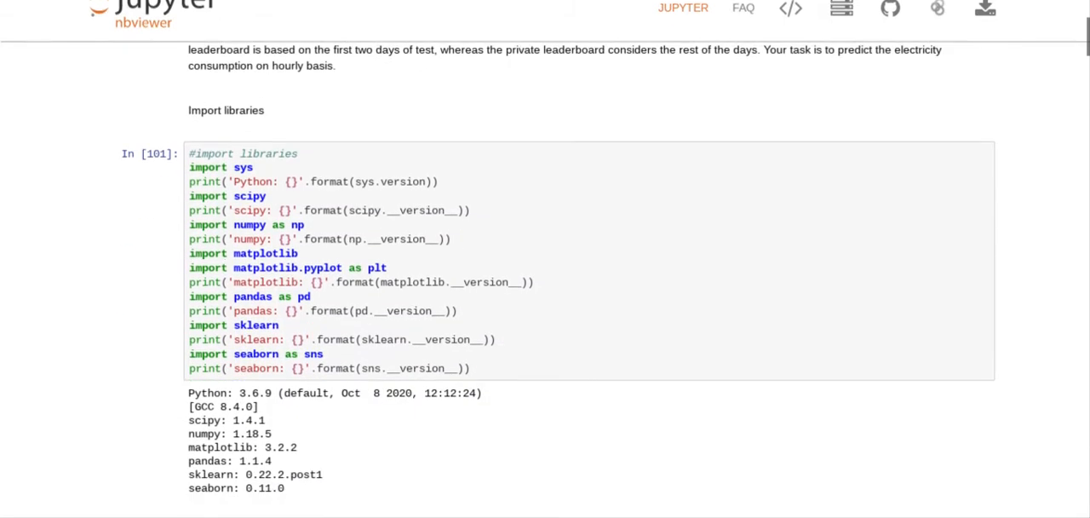
pyautogui.scroll(-3)
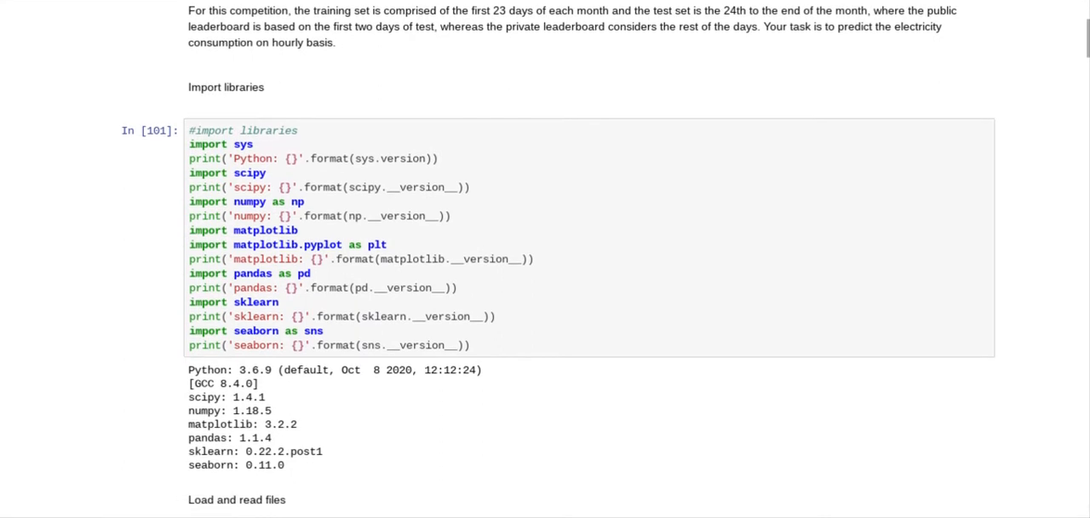
pyautogui.scroll(-3)
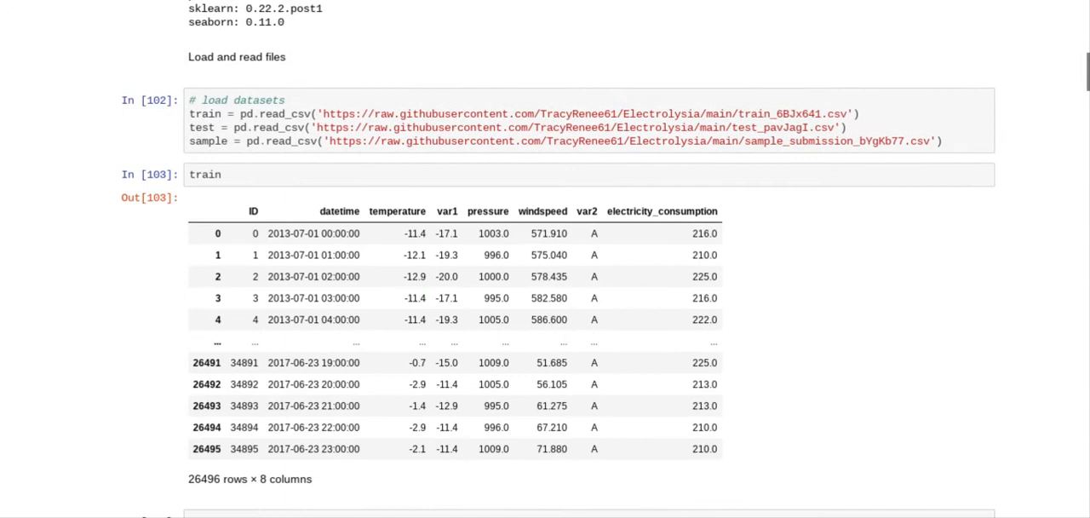
pyautogui.scroll(-3)
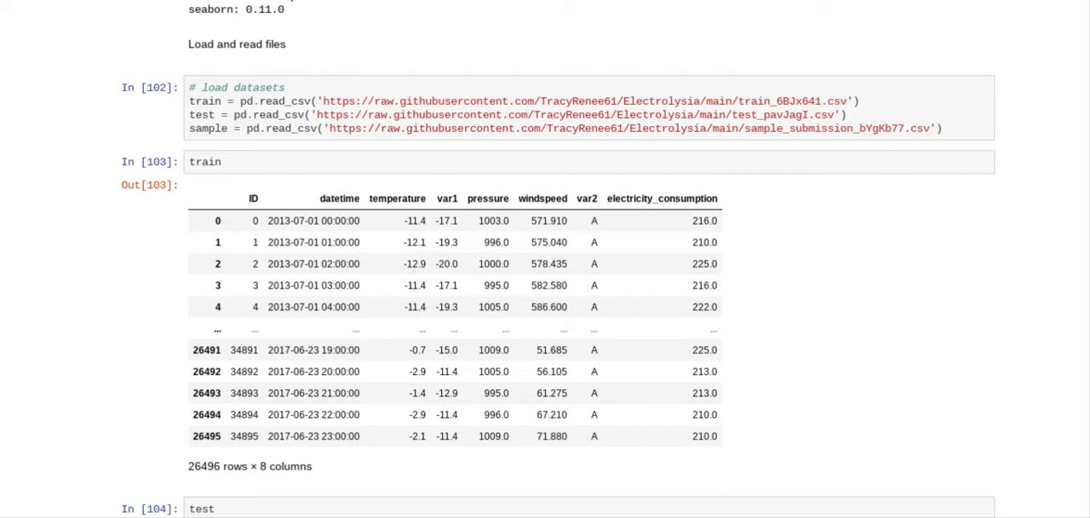
pyautogui.scroll(-3)
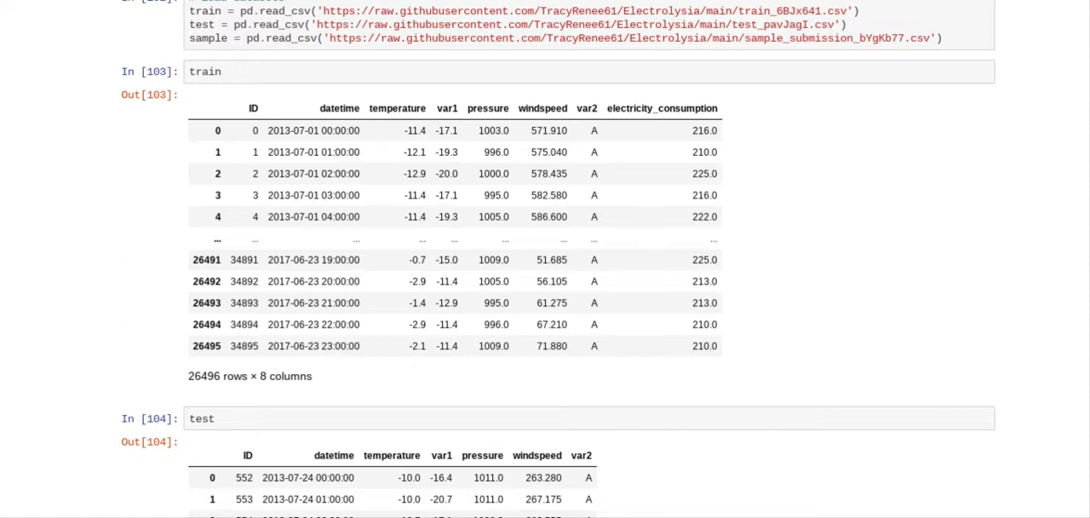
pyautogui.scroll(-3)
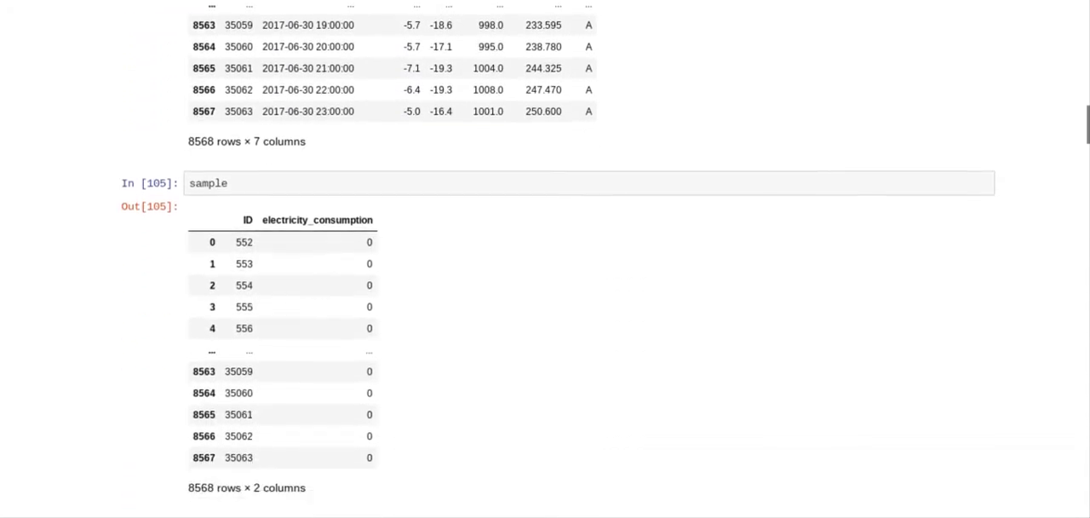
pyautogui.scroll(-3)
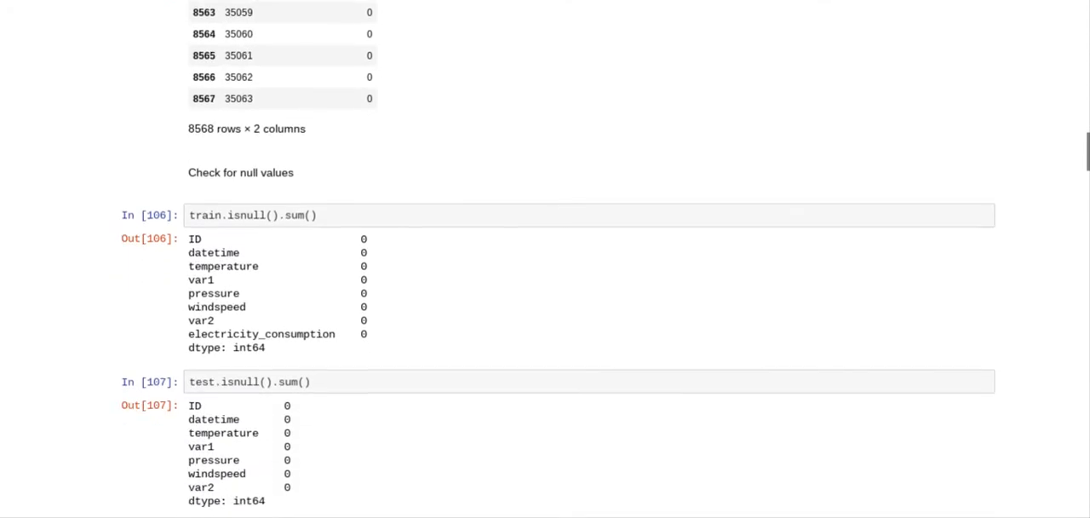
pyautogui.scroll(-3)
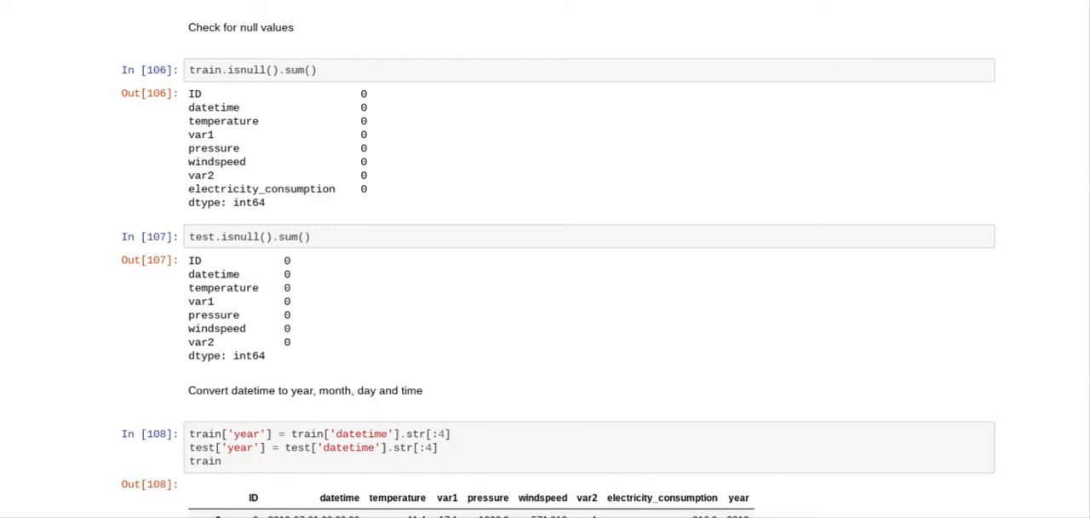
# Scroll to the In [108] and In [109] cells extracting year and month from datetime.
pyautogui.scroll(-3)
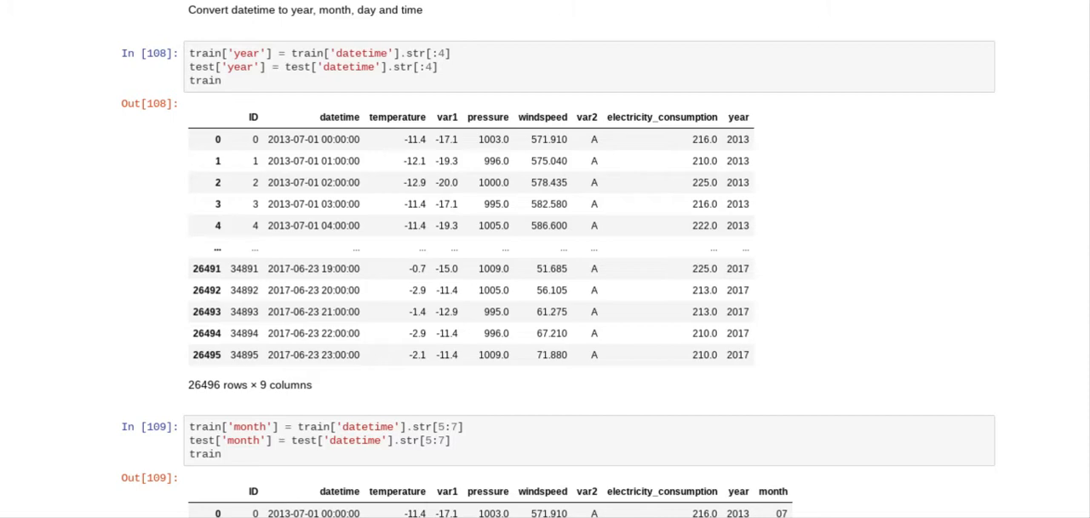
# Scroll to the day/time extraction, Ordinal Encode output table and integer conversion cells.
pyautogui.scroll(-3)
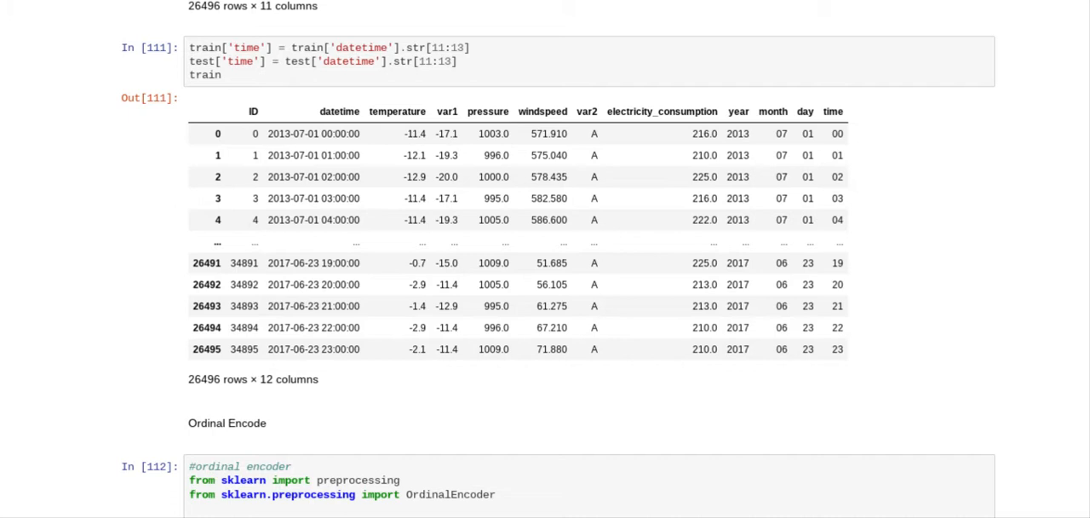
pyautogui.scroll(-3)
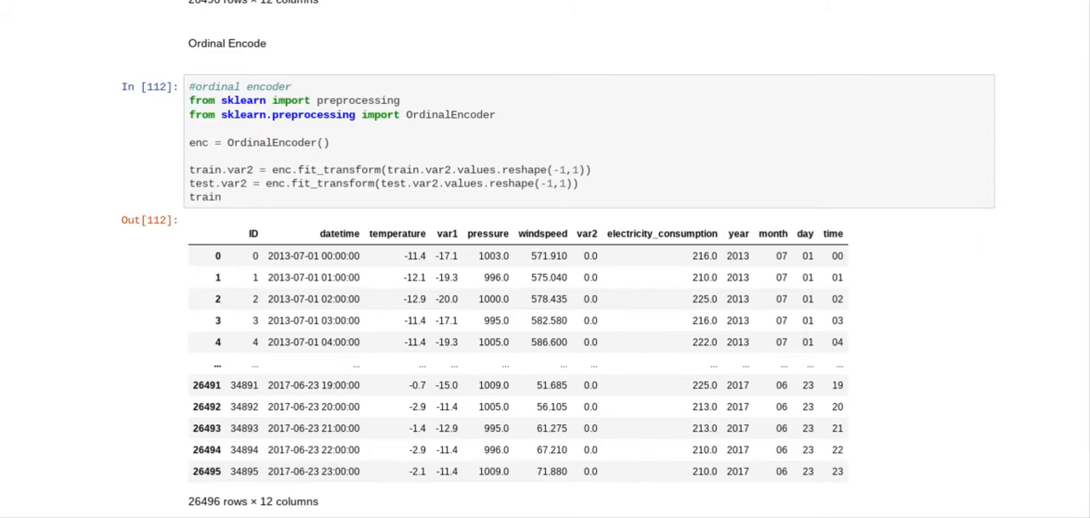
pyautogui.scroll(-3)
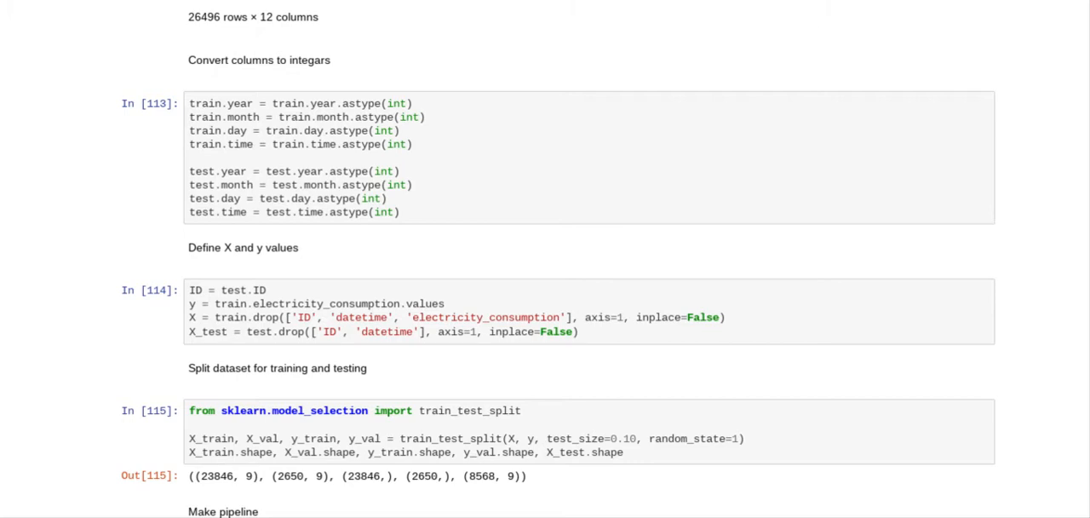
# Scroll to the train_test_split and make_pipeline cells with the 0.964 training score.
pyautogui.scroll(-3)
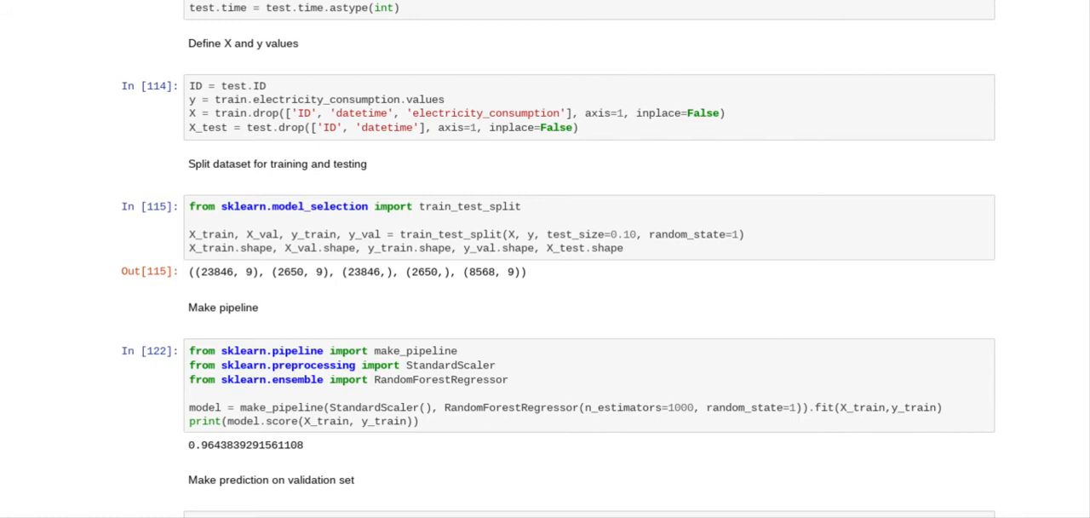
# Scroll to the validation prediction scoring 0.742 and RMSE 56.72581861961677.
pyautogui.scroll(-3)
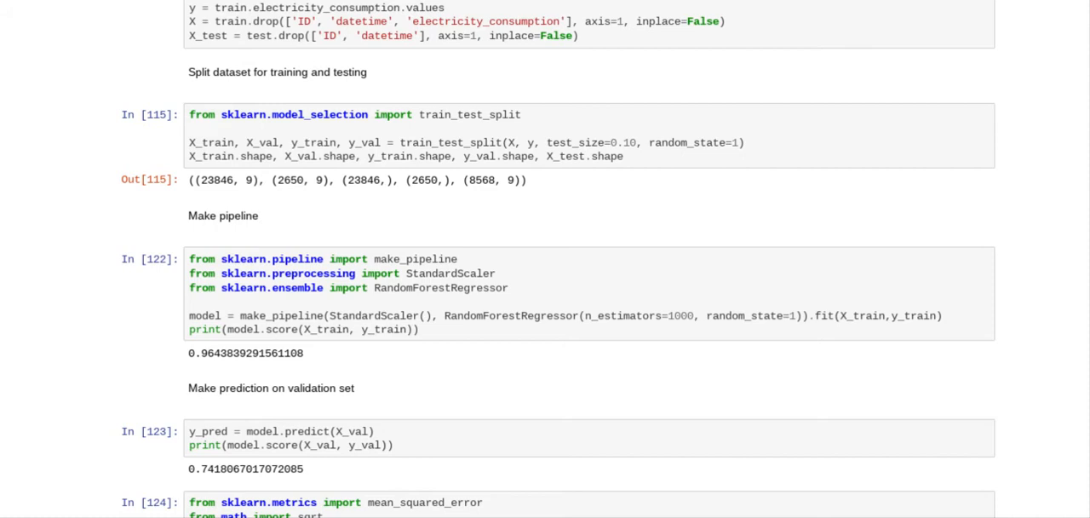
pyautogui.scroll(-3)
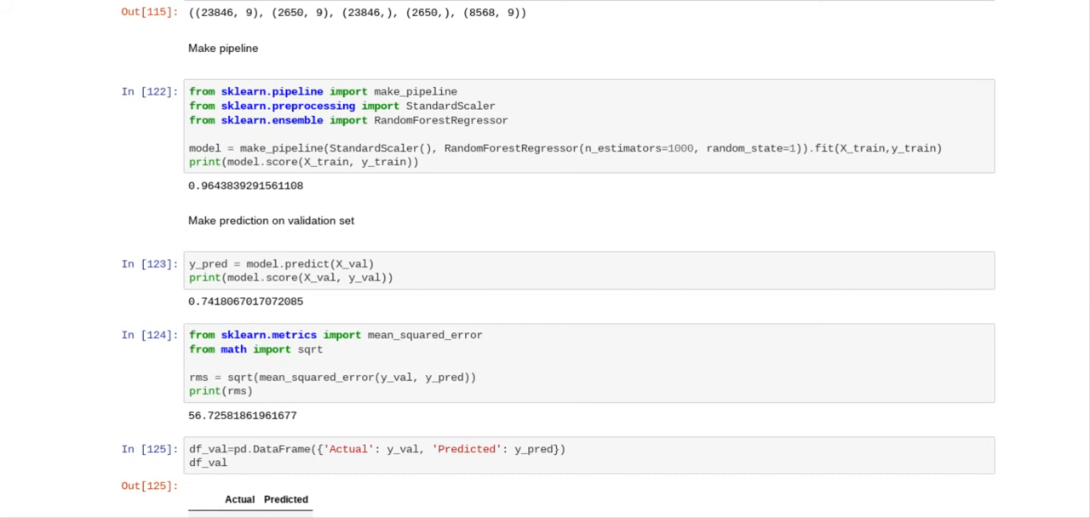
# Scroll through the 2650-row Actual vs Predicted table to the pyplot plotting cell.
pyautogui.scroll(-3)
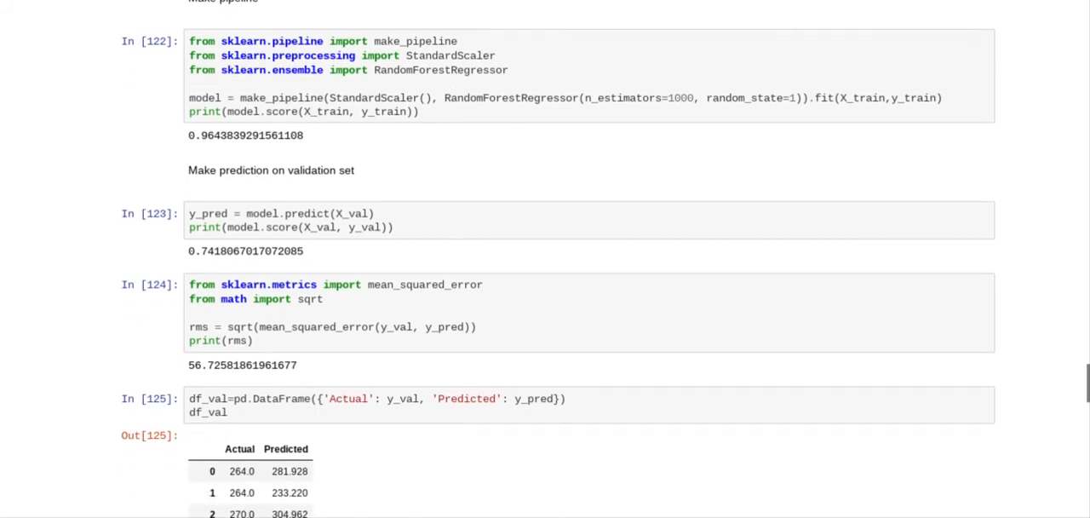
pyautogui.scroll(-3)
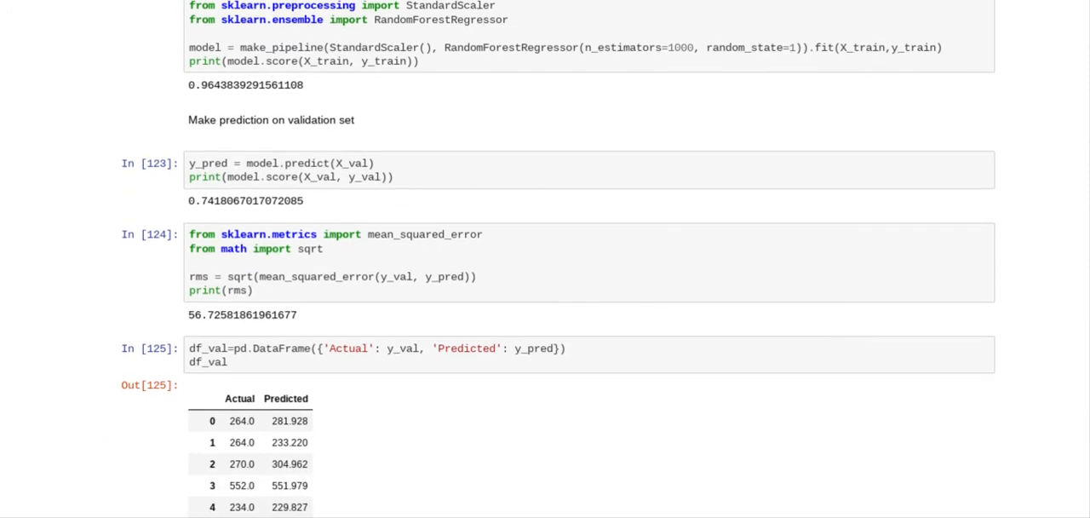
pyautogui.scroll(-3)
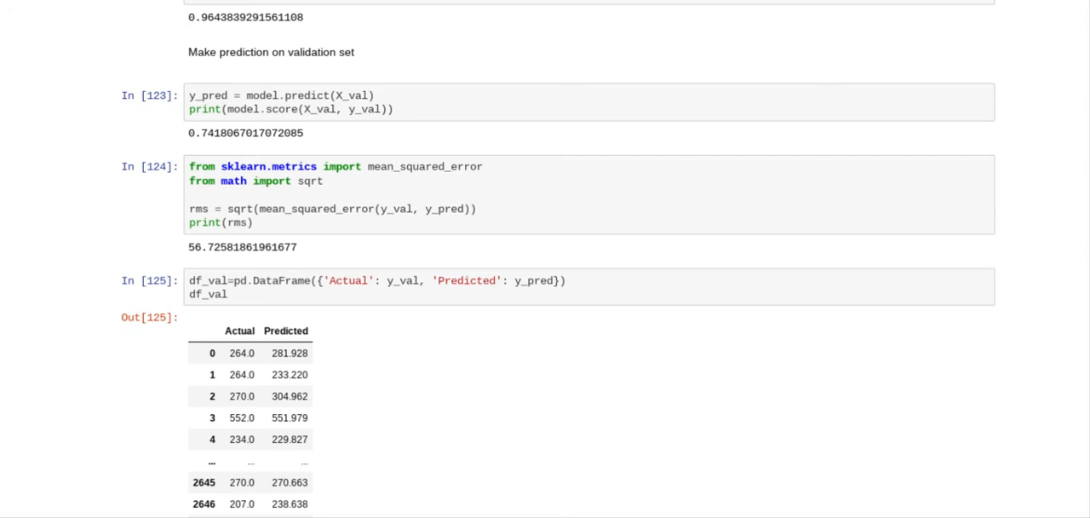
pyautogui.scroll(-3)
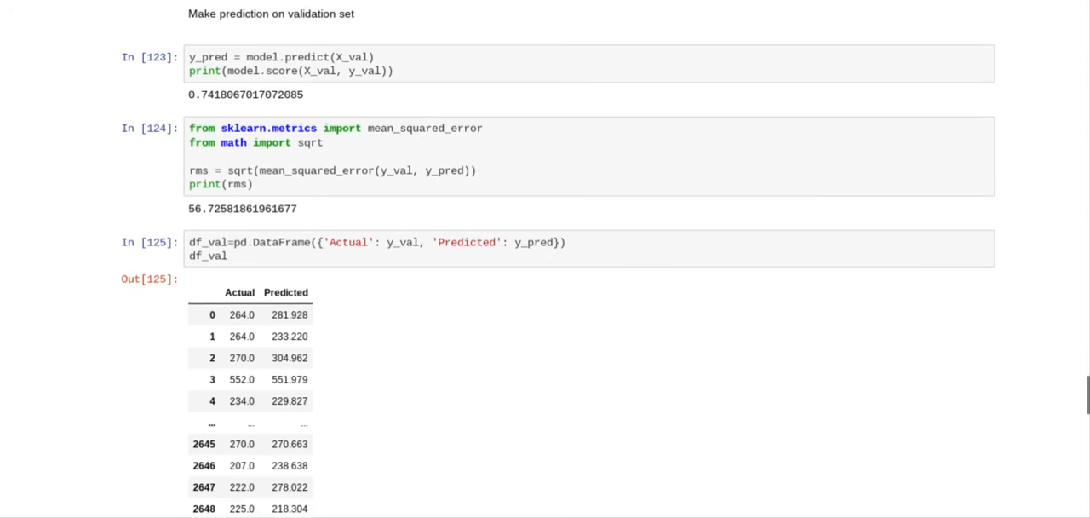
pyautogui.scroll(-3)
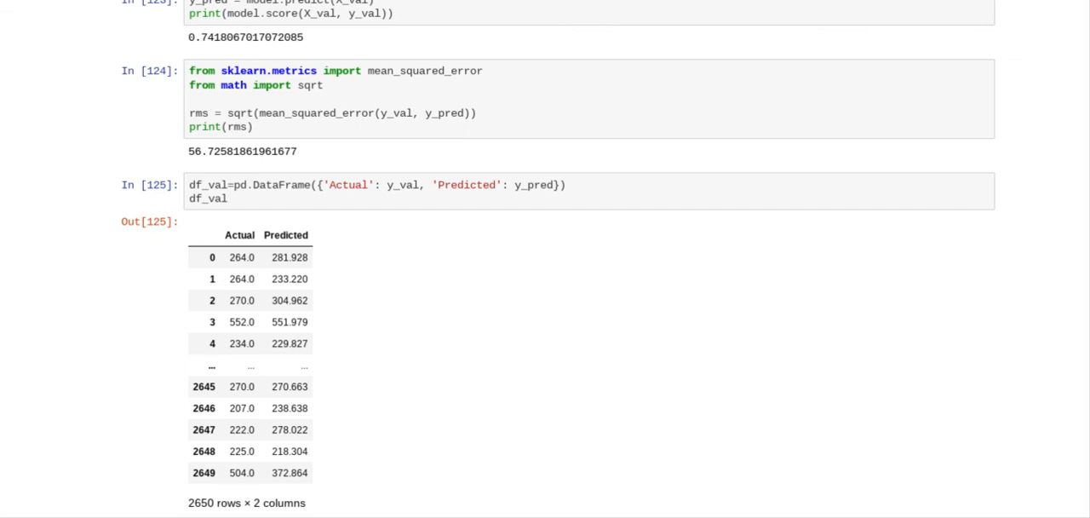
pyautogui.scroll(-3)
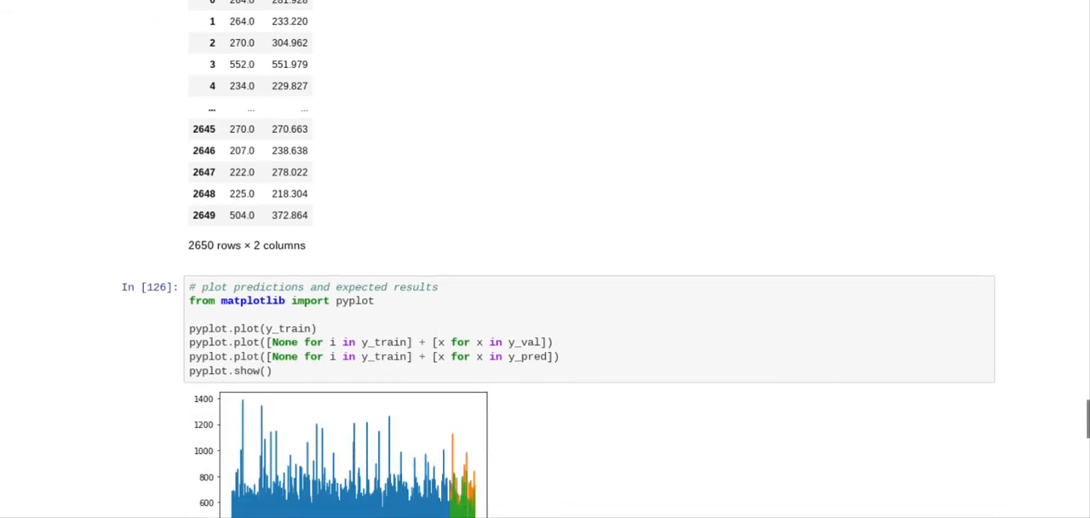
# Scroll past the prediction chart to the test-set prediction and 8568-row zero-consumption sample table.
pyautogui.scroll(-3)
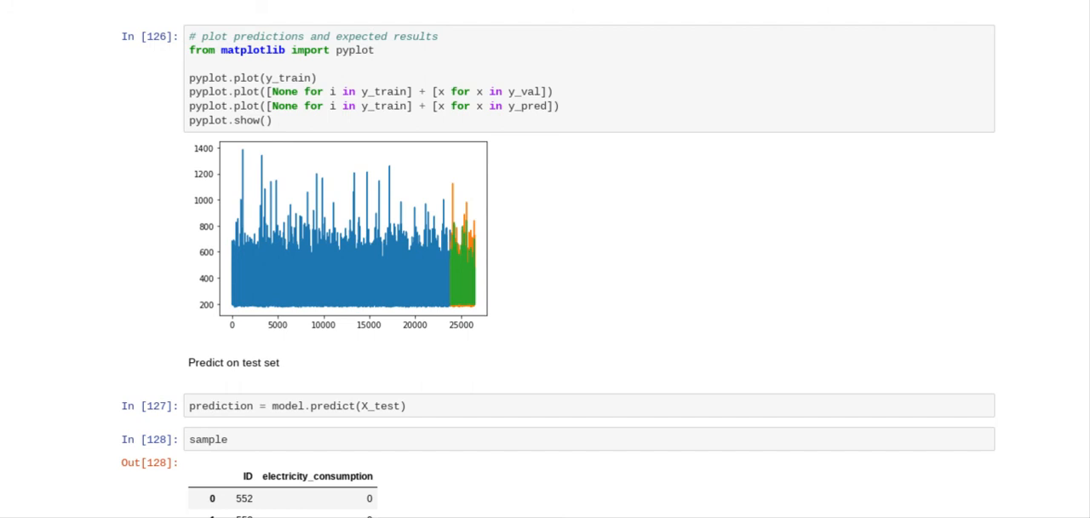
pyautogui.scroll(-3)
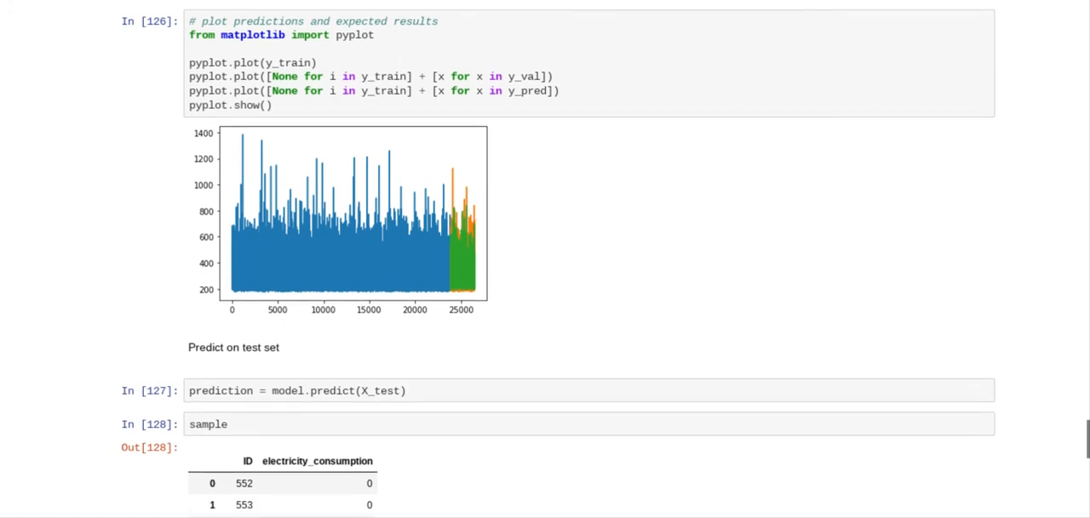
pyautogui.scroll(-3)
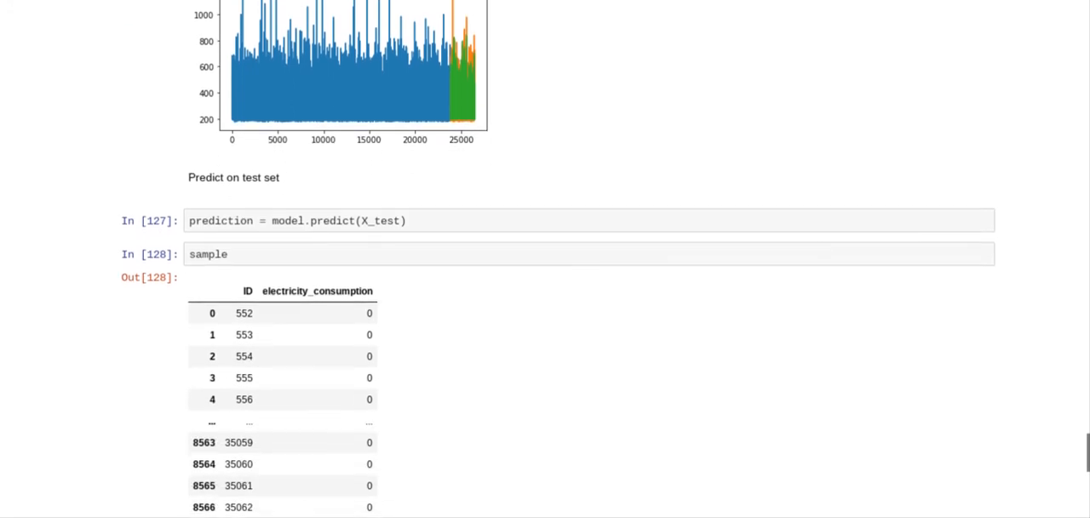
pyautogui.scroll(-3)
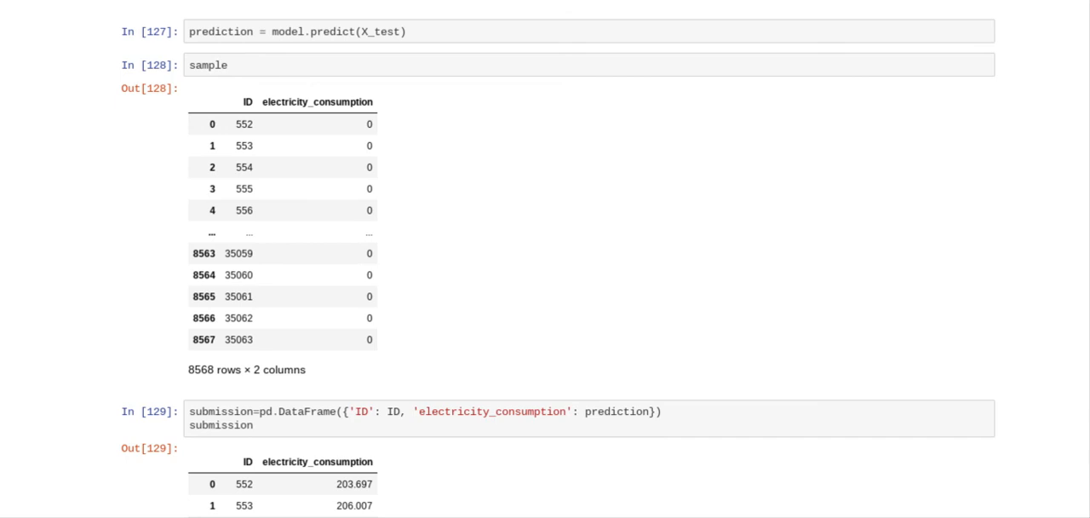
# Scroll to the final to_csv cell printing 'Your submission has been saved!'.
pyautogui.scroll(-3)
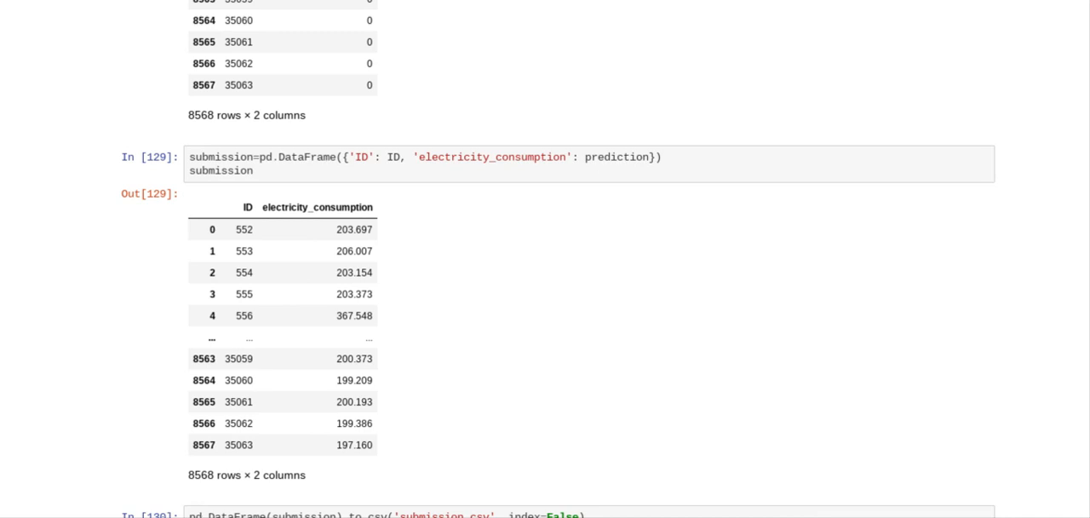
pyautogui.scroll(-3)
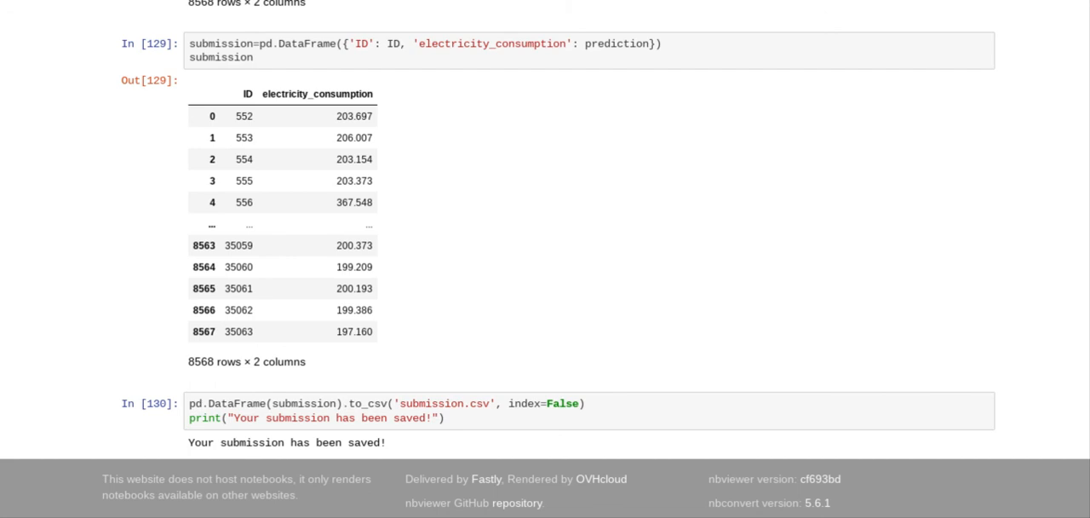
pyautogui.scroll(-3)
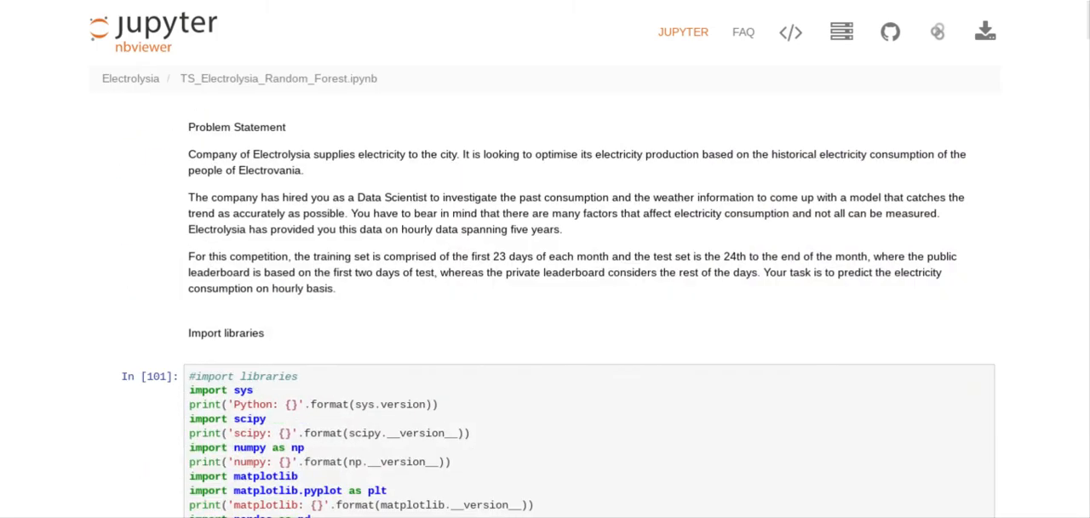
pyautogui.moveTo(182, 7)
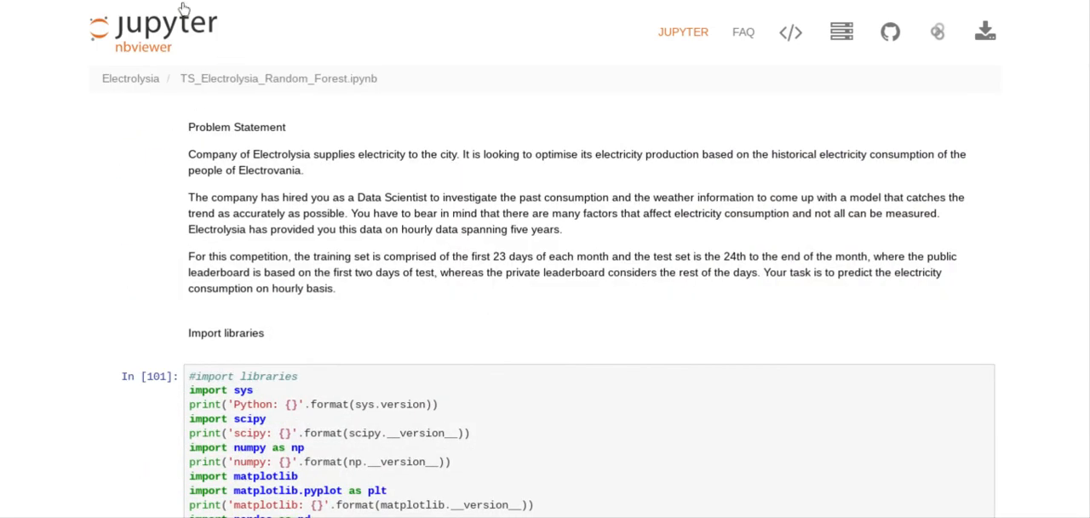